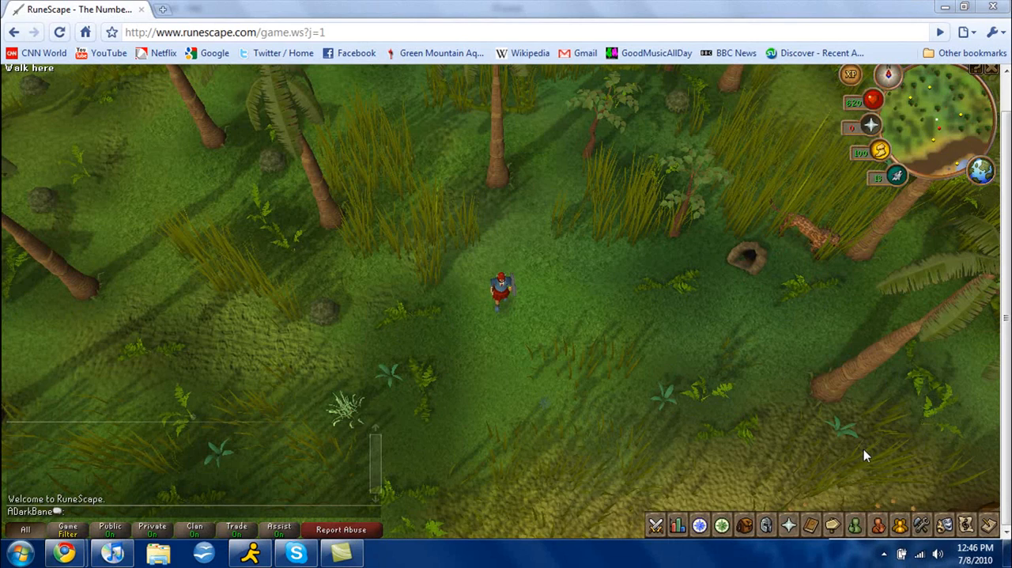
pyautogui.moveTo(661, 385)
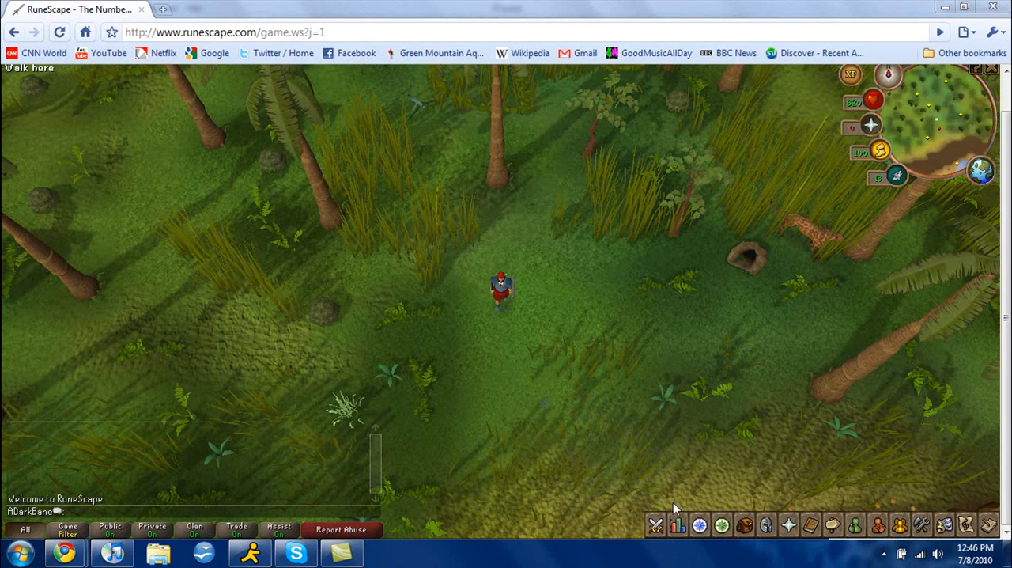
# Step: Open the Stats panel to view all skill levels and the 1000 total level
pyautogui.click(677, 524)
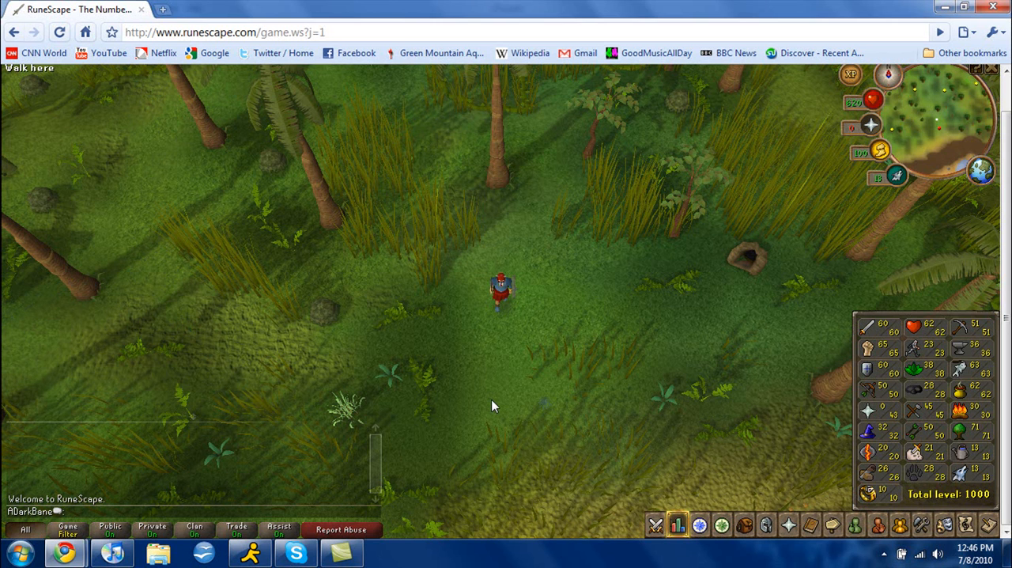
pyautogui.moveTo(538, 342)
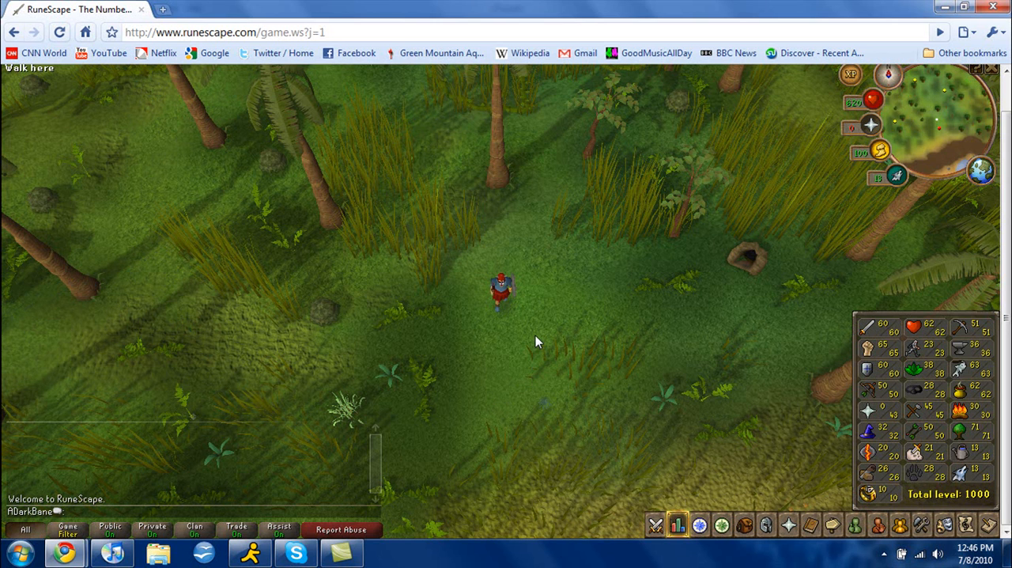
pyautogui.moveTo(755, 328)
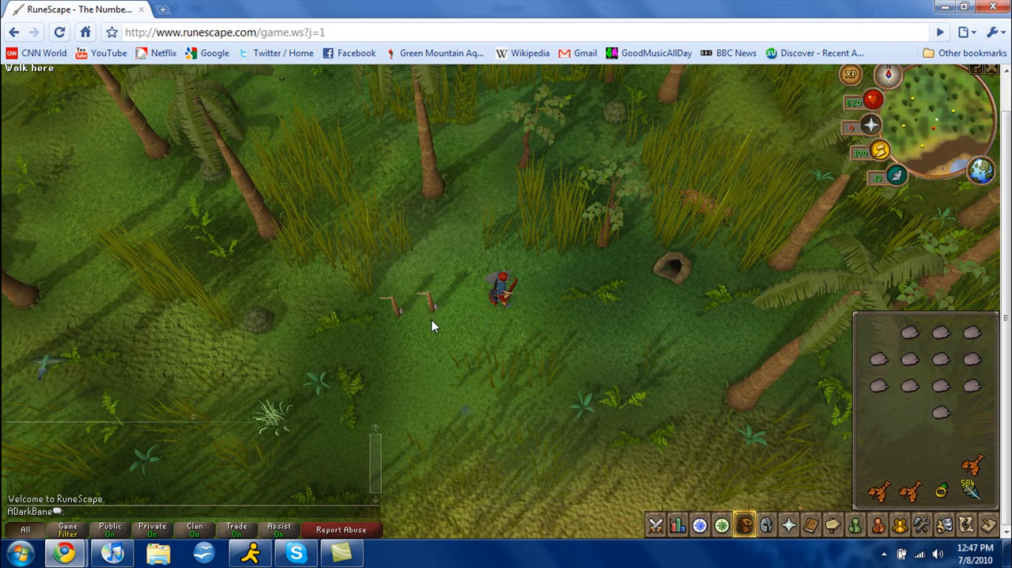
pyautogui.moveTo(284, 364)
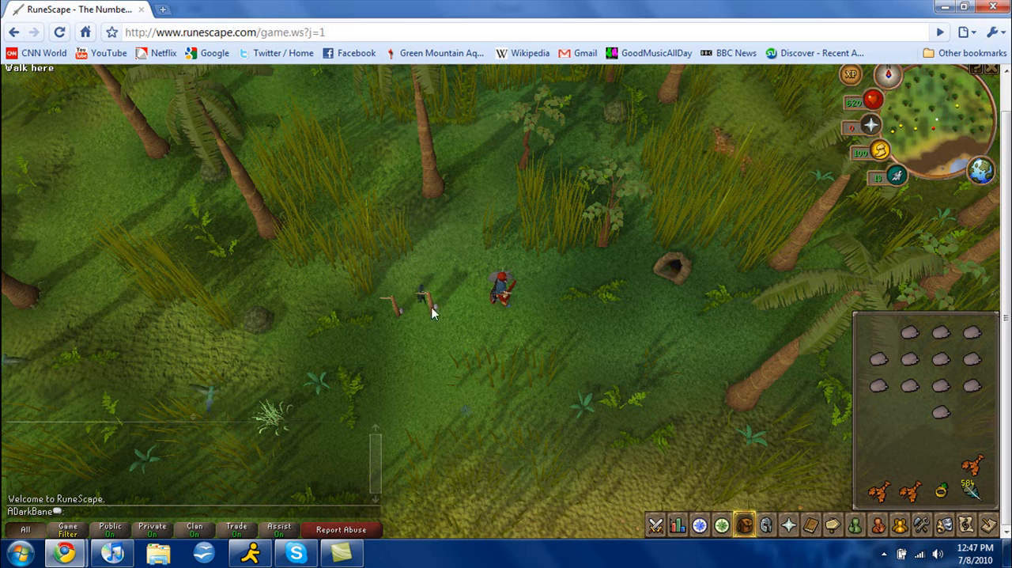
# Step: Check the bird snare for a catch to reach Hunter 29, then close the level-up scroll
pyautogui.click(506, 310)
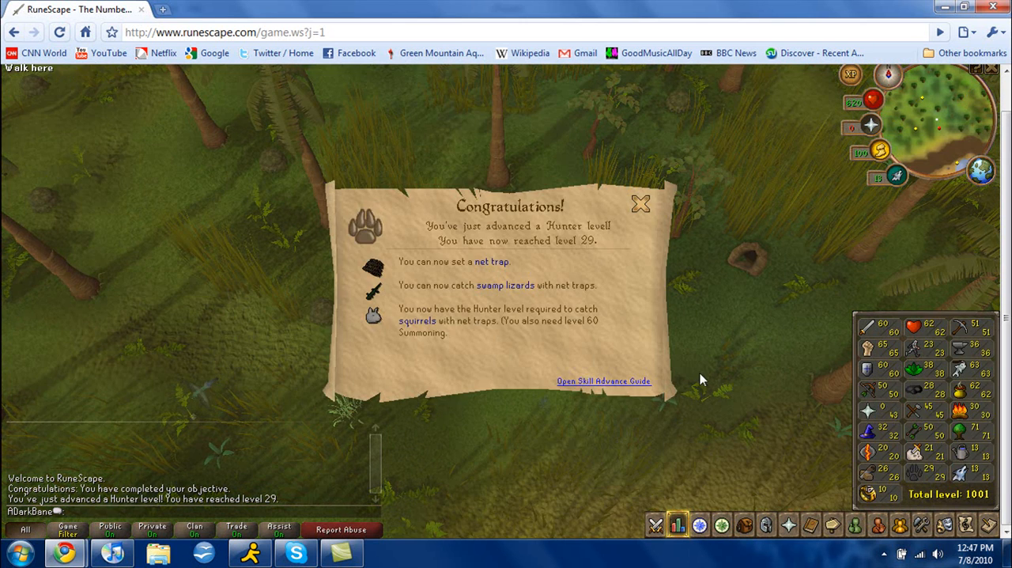
pyautogui.moveTo(641, 204)
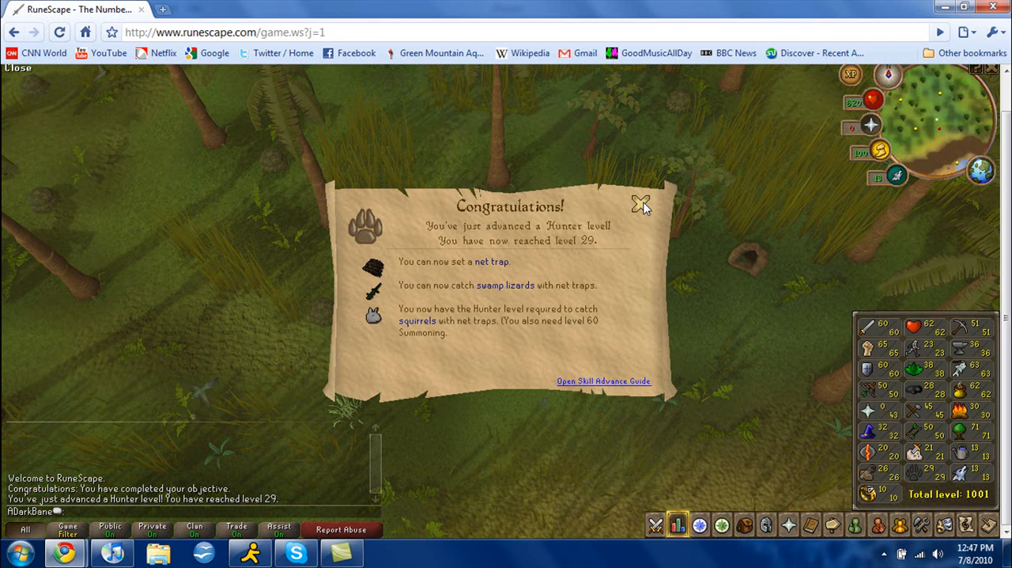
pyautogui.click(641, 204)
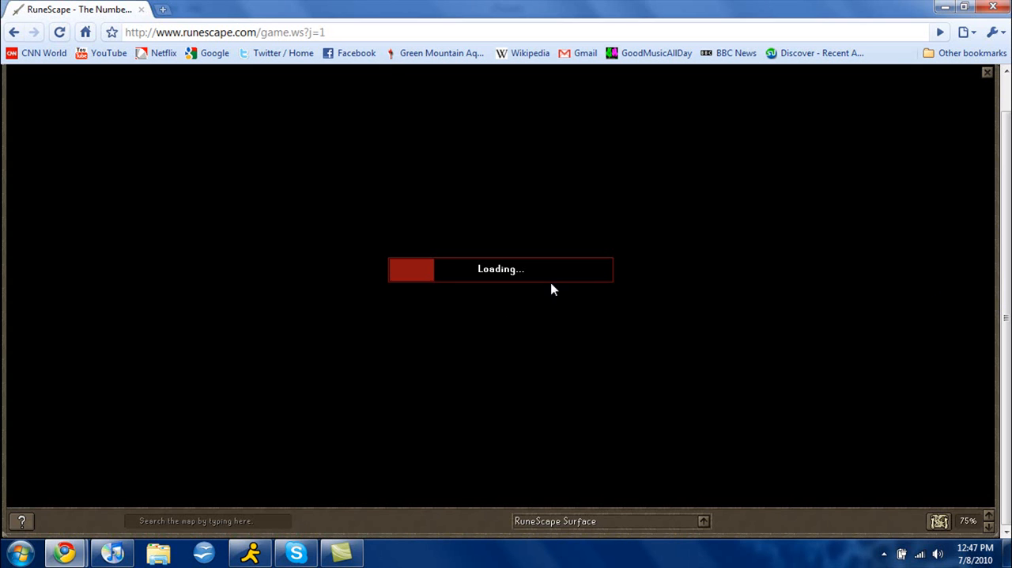
pyautogui.moveTo(564, 285)
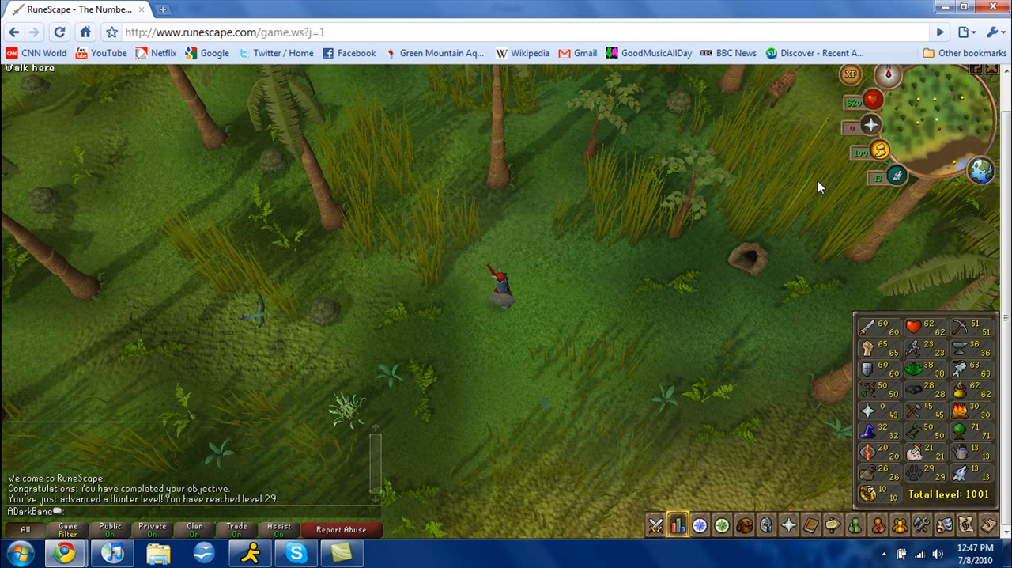
pyautogui.moveTo(785, 277)
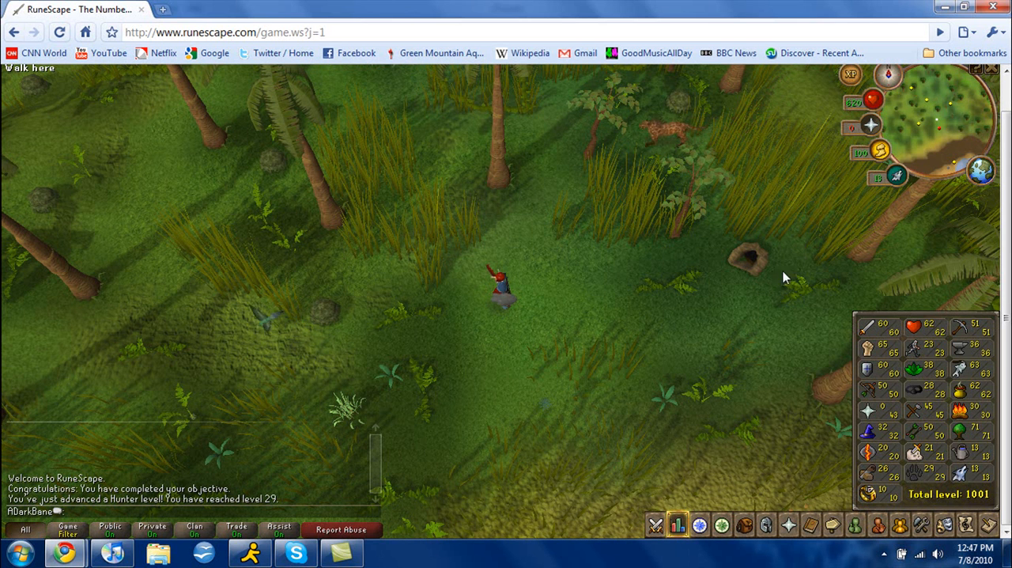
pyautogui.moveTo(921, 473)
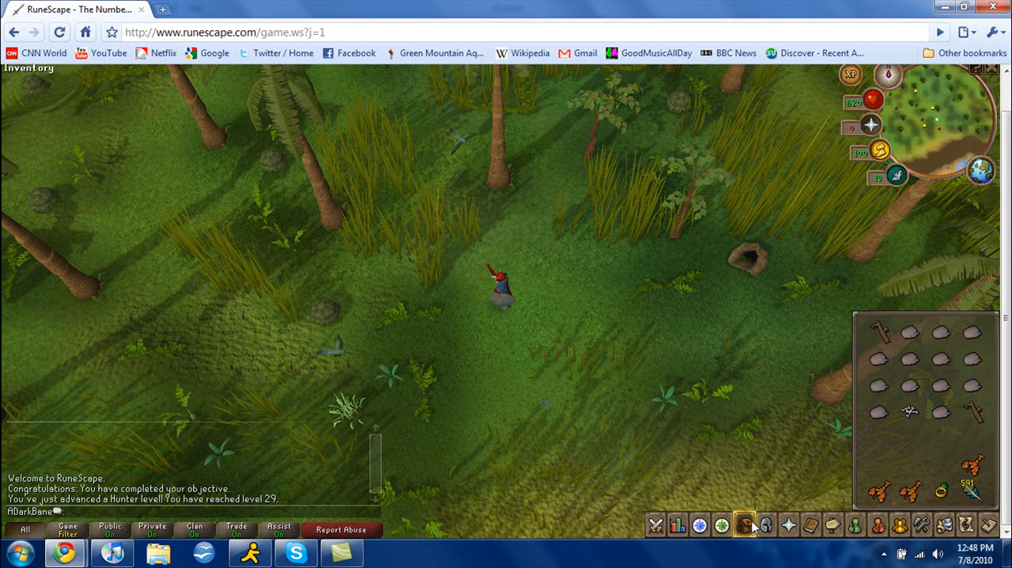
pyautogui.moveTo(908, 412)
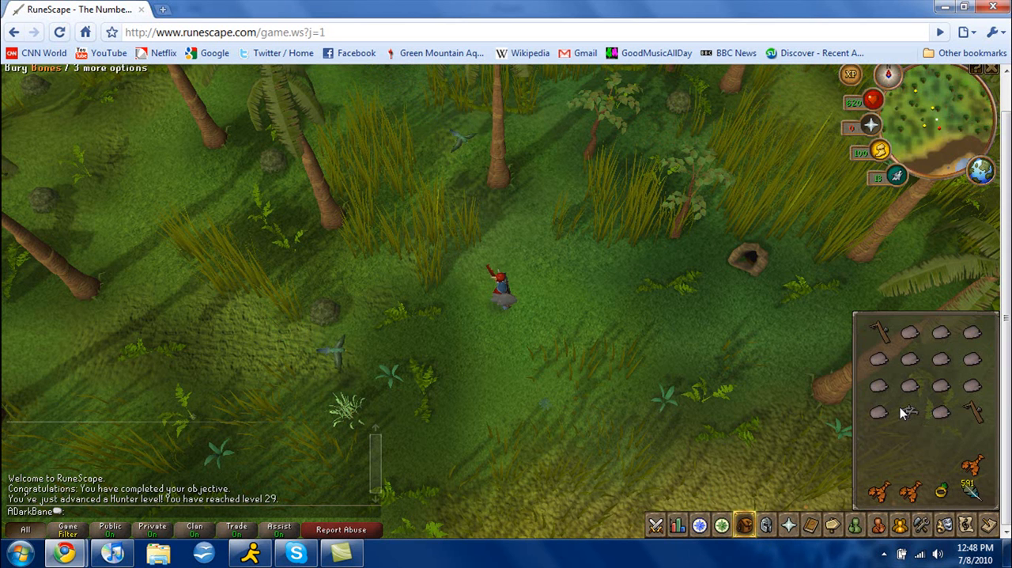